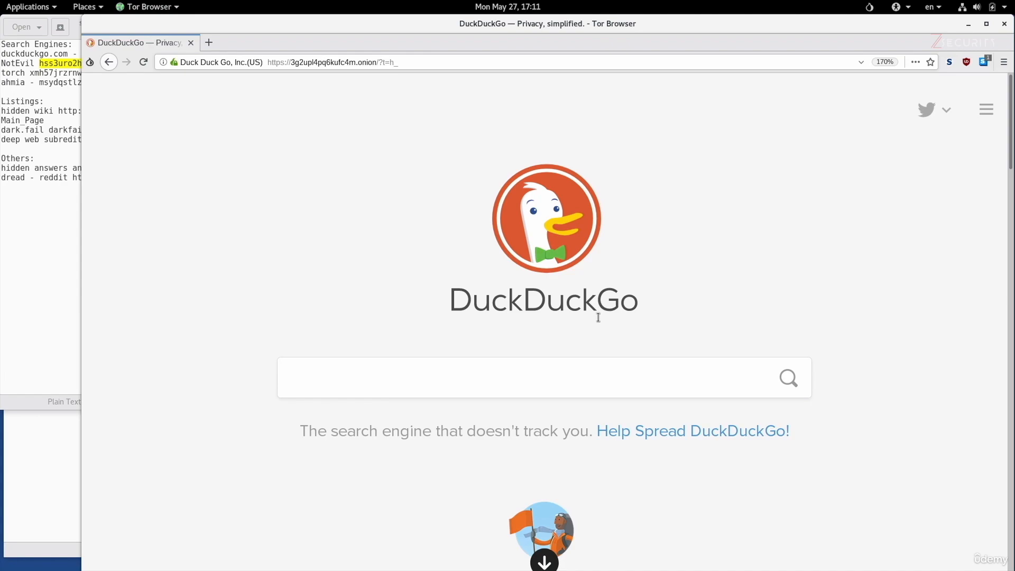
Select the Hidden Wiki onion address in the search-engines note.
{"action": "left_click", "coordinate": [518, 377]}
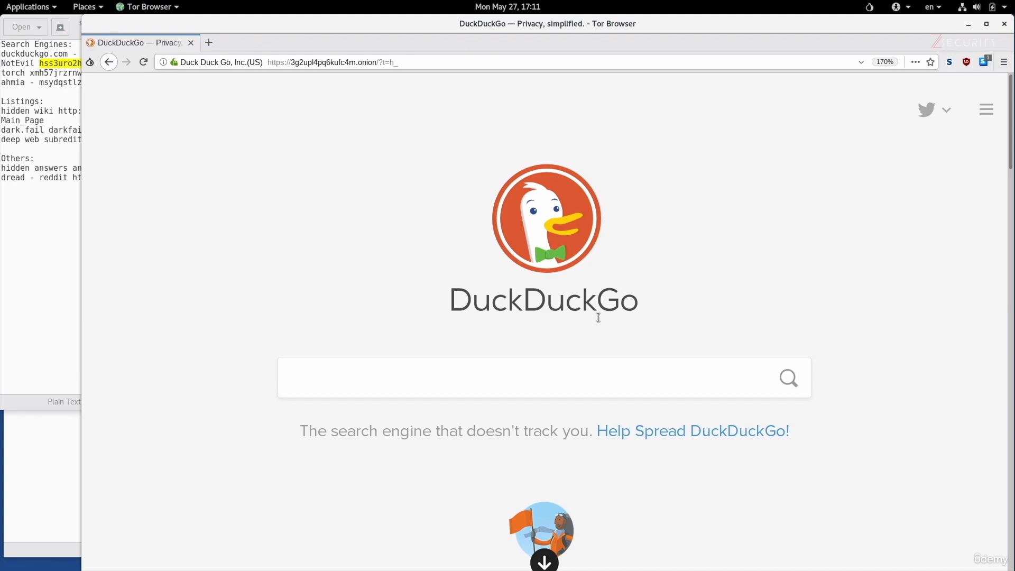
{"action": "mouse_move", "coordinate": [622, 339]}
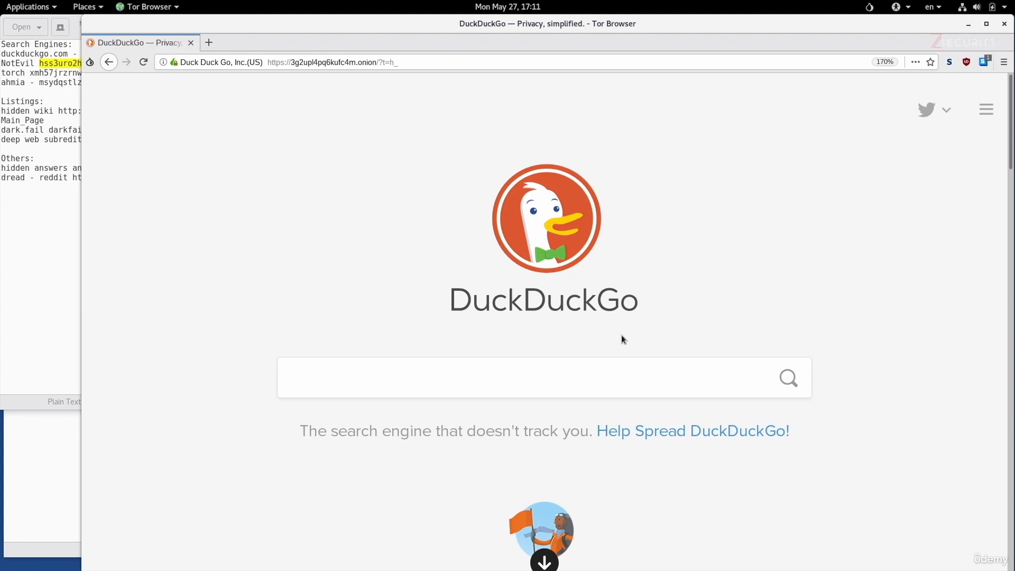
{"action": "mouse_move", "coordinate": [115, 134]}
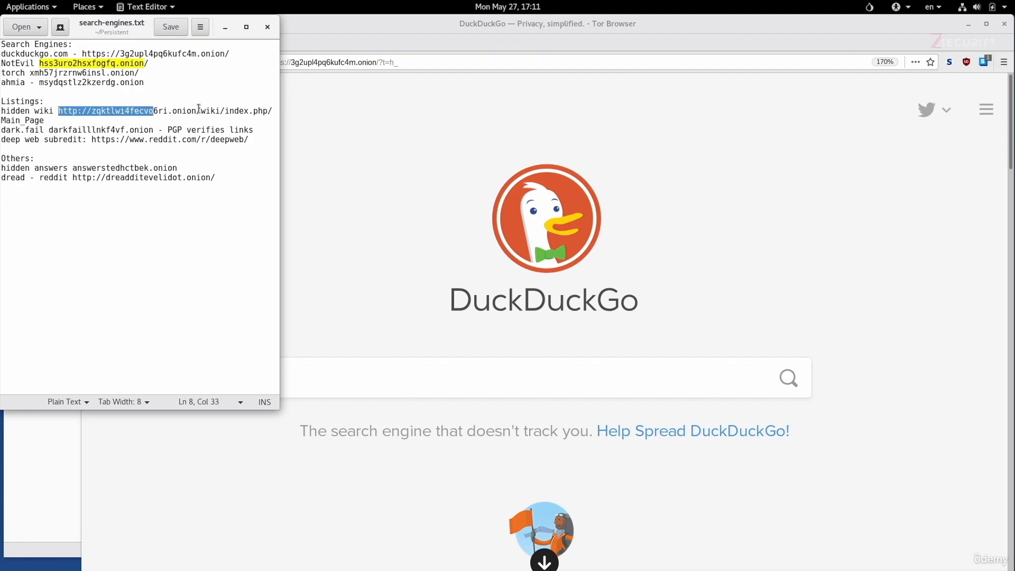
{"action": "left_click_drag", "start_coordinate": [153, 111], "coordinate": [271, 110]}
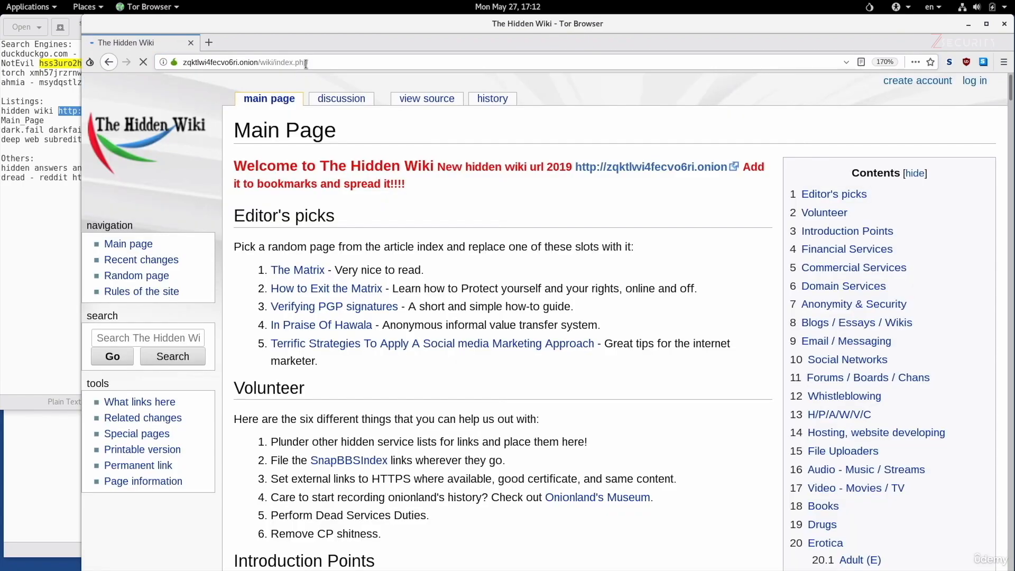
Load the Hidden Wiki and scroll through its Introduction Points and Financial Services listings.
{"action": "left_click", "coordinate": [143, 63]}
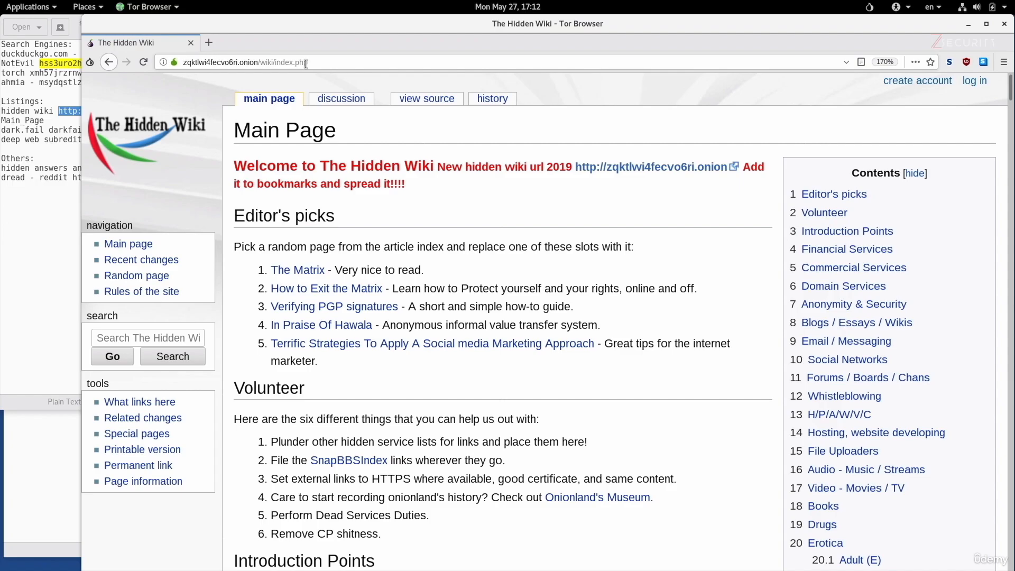
{"action": "scroll", "scroll_direction": "down", "scroll_amount": 3}
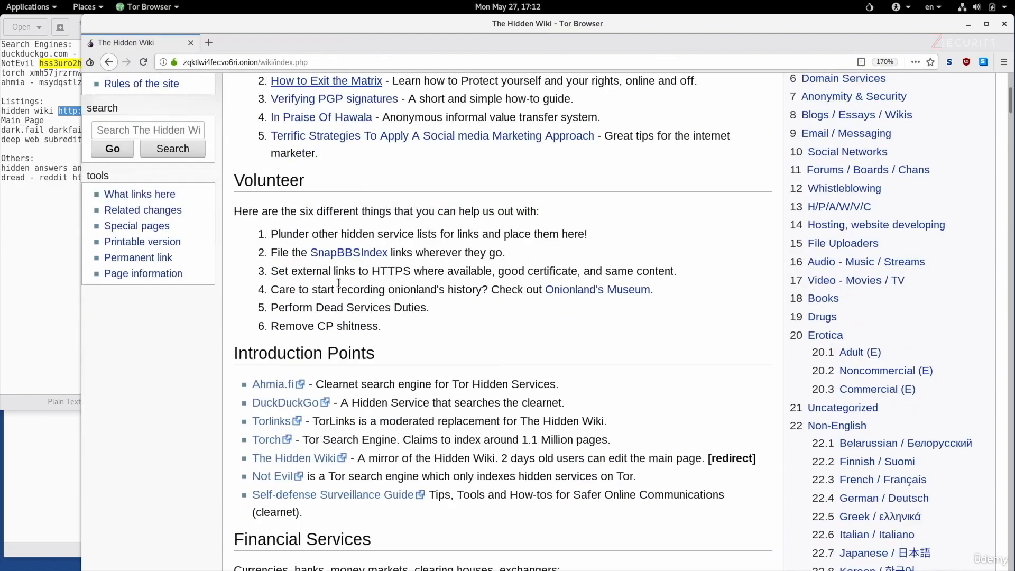
{"action": "scroll", "scroll_direction": "down", "scroll_amount": 3}
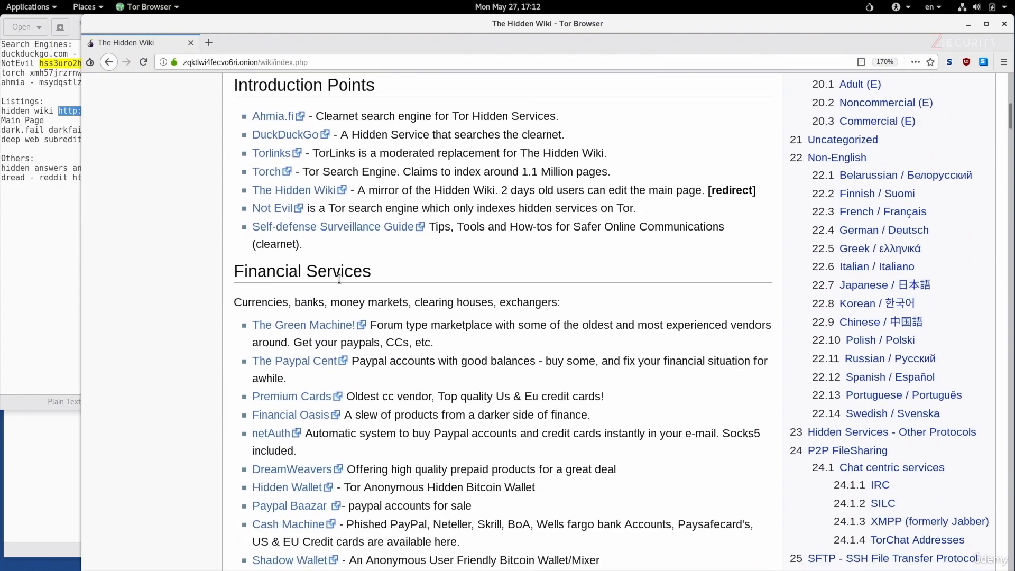
{"action": "scroll", "scroll_direction": "up", "scroll_amount": 3}
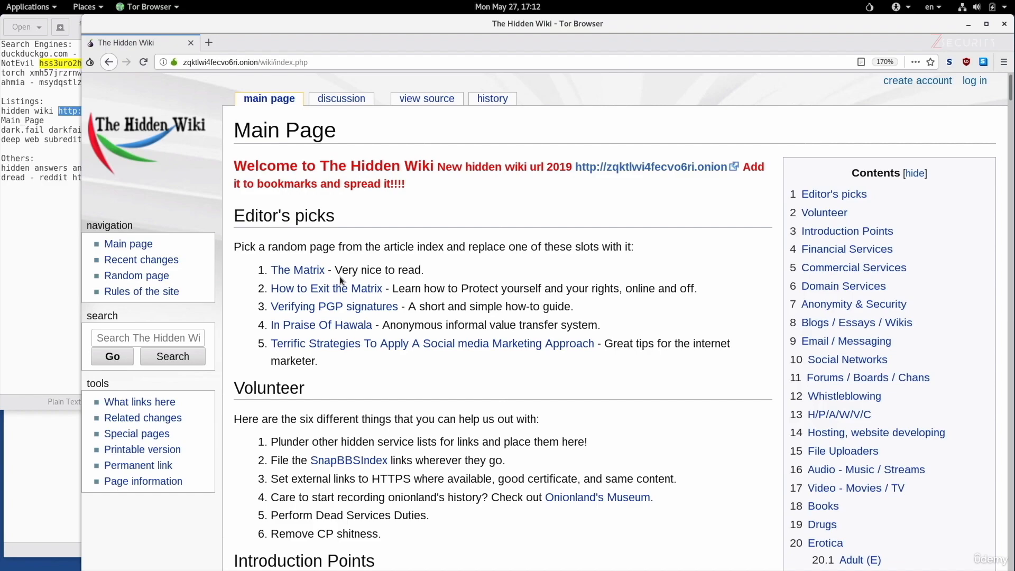
{"action": "mouse_move", "coordinate": [879, 415]}
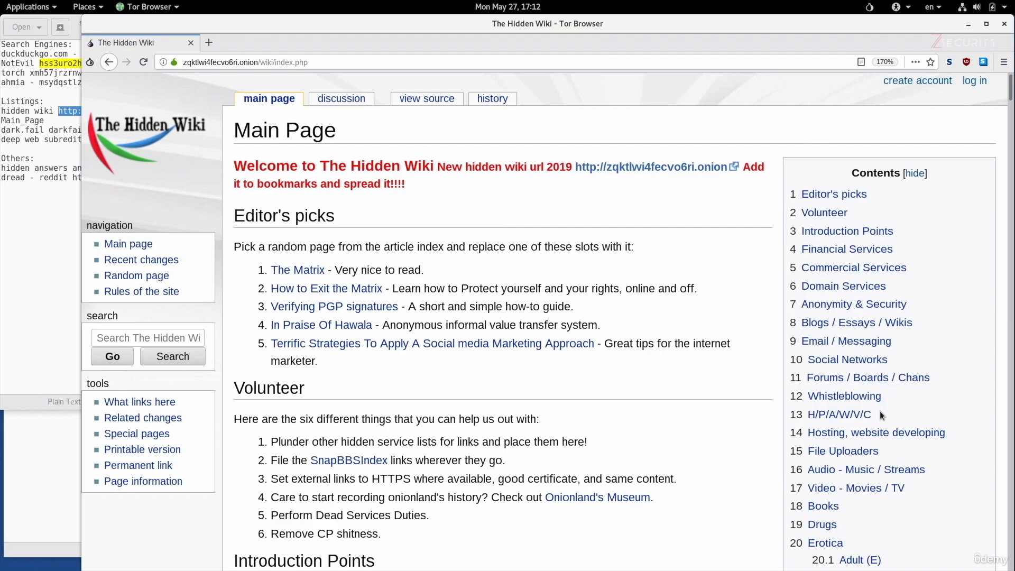
{"action": "mouse_move", "coordinate": [873, 385]}
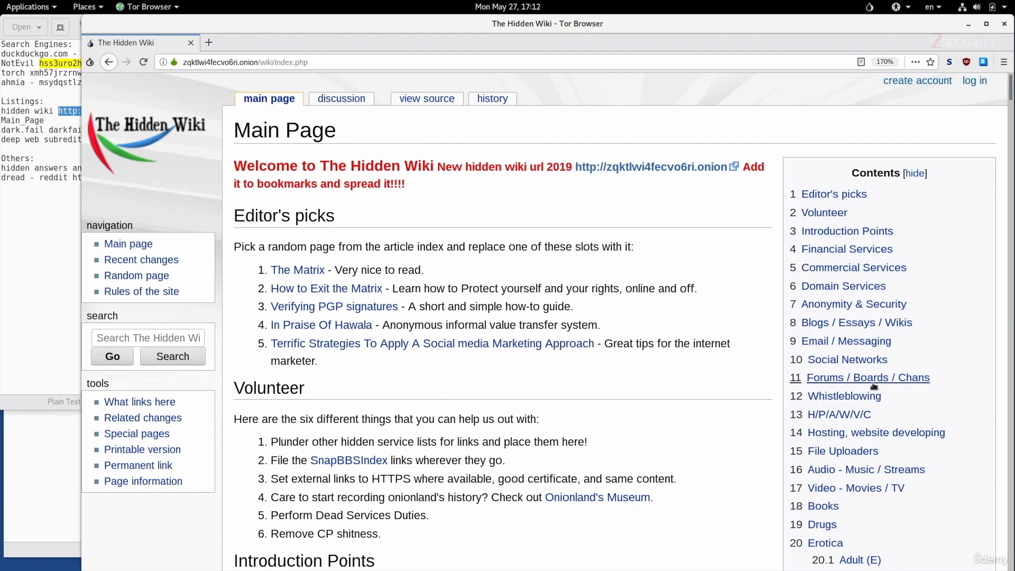
{"action": "mouse_move", "coordinate": [466, 289]}
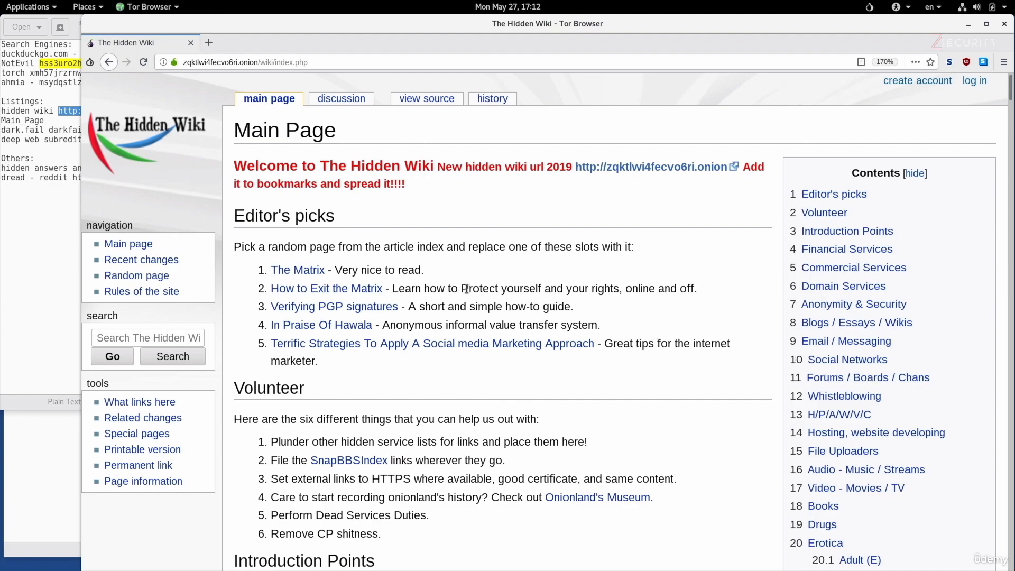
{"action": "mouse_move", "coordinate": [397, 249]}
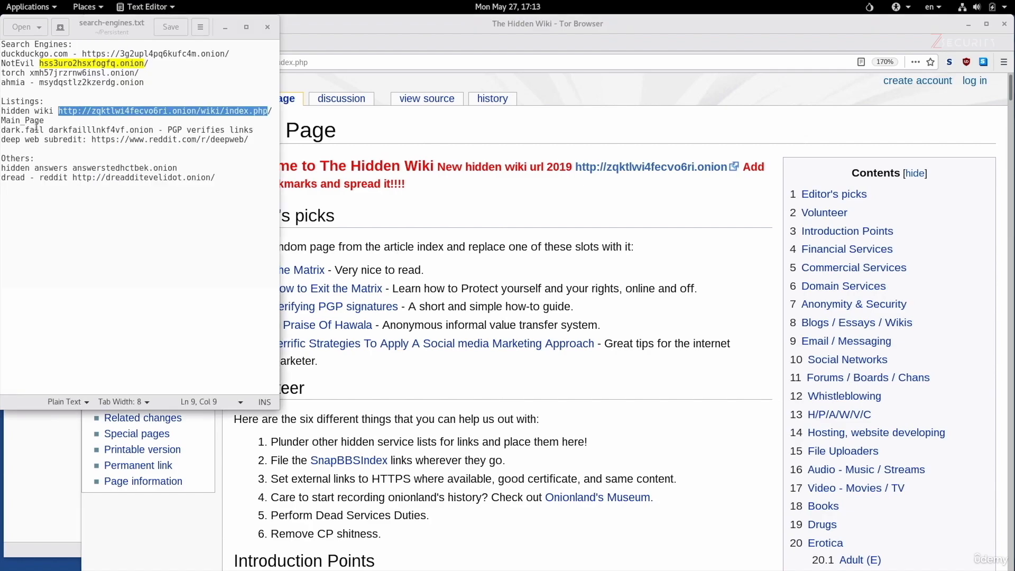
Select the darkfailllnkf4vf.onion address in search-engines.txt, clearing the earlier selection.
{"action": "left_click", "coordinate": [45, 129]}
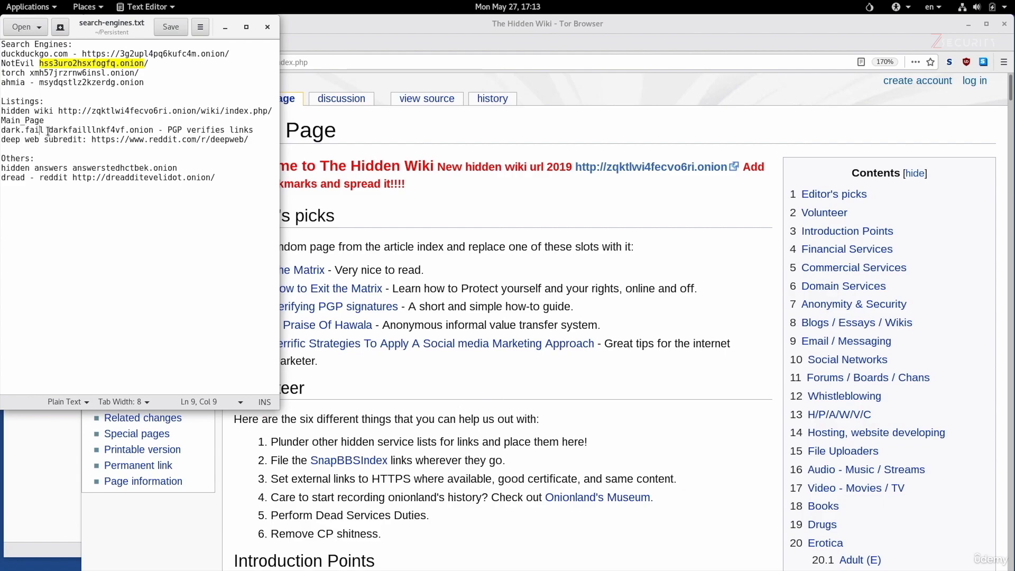
{"action": "double_click", "coordinate": [19, 129]}
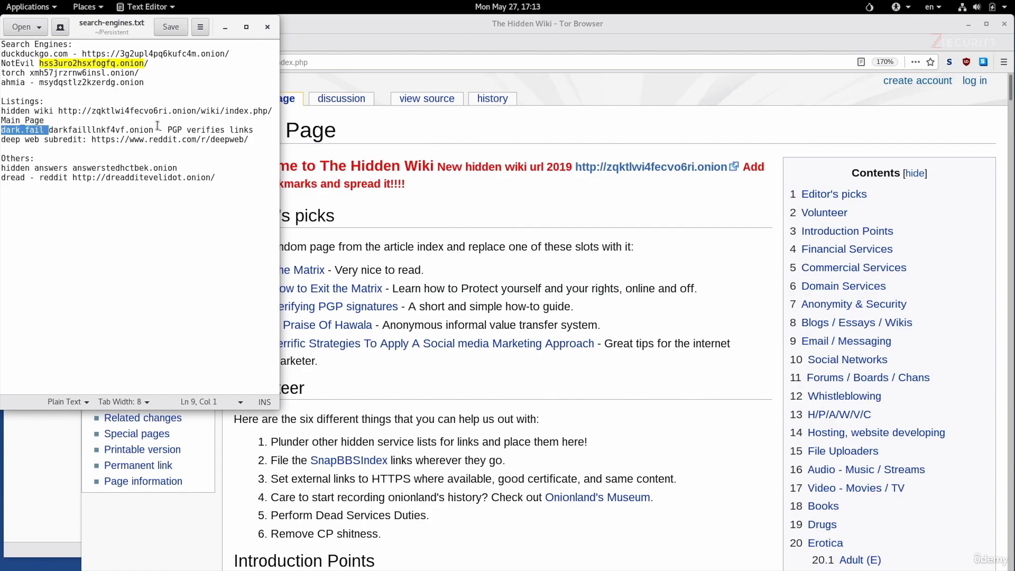
{"action": "double_click", "coordinate": [141, 129]}
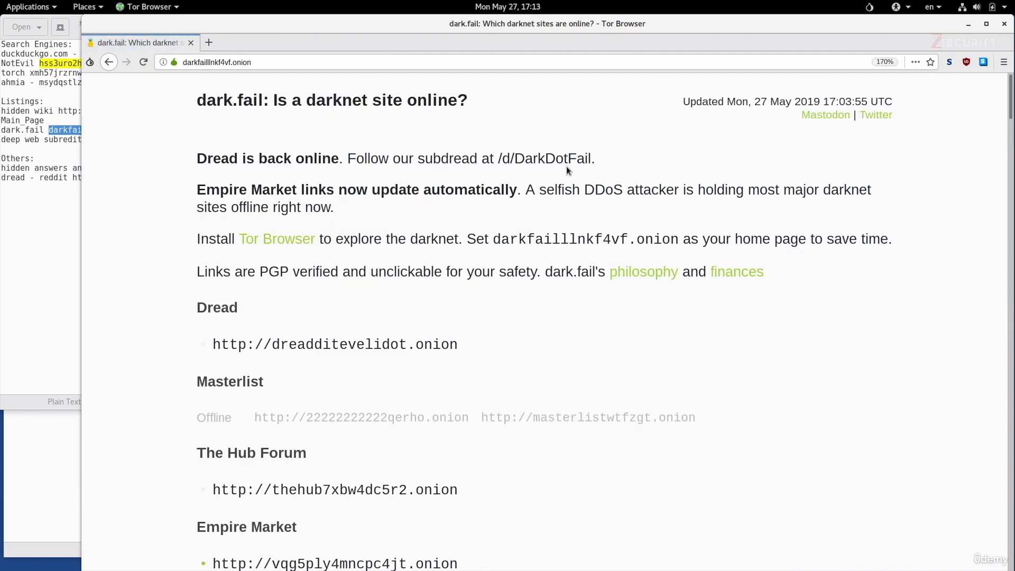
Scroll down the dark.fail status list of darknet market links.
{"action": "scroll", "scroll_direction": "down", "scroll_amount": 3}
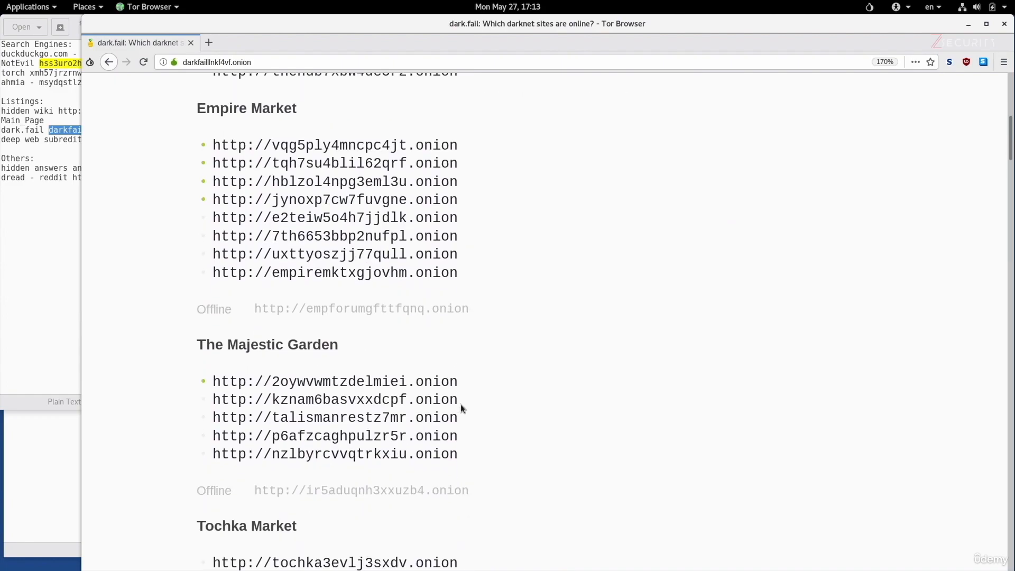
{"action": "scroll", "scroll_direction": "down", "scroll_amount": 3}
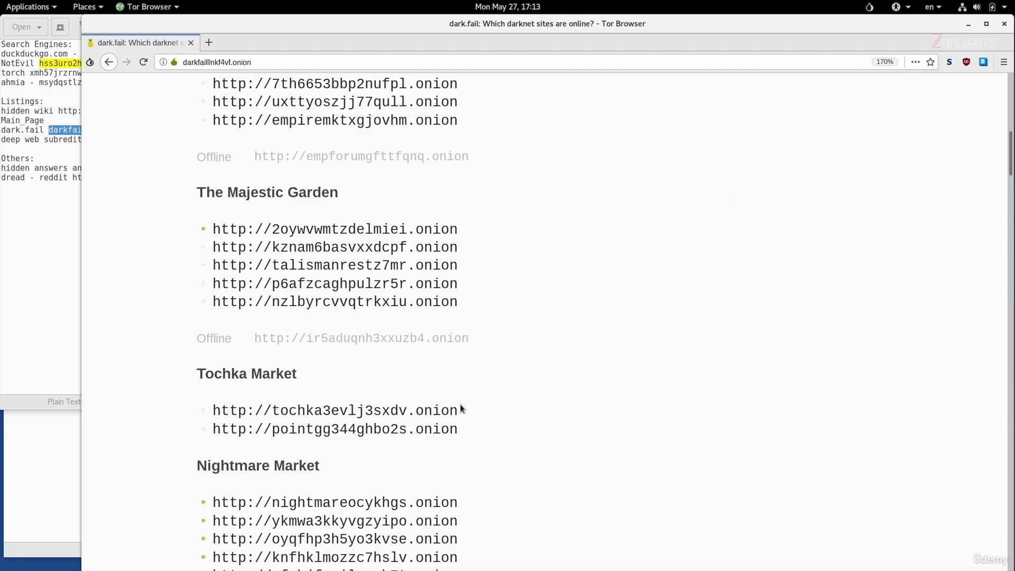
{"action": "mouse_move", "coordinate": [310, 234]}
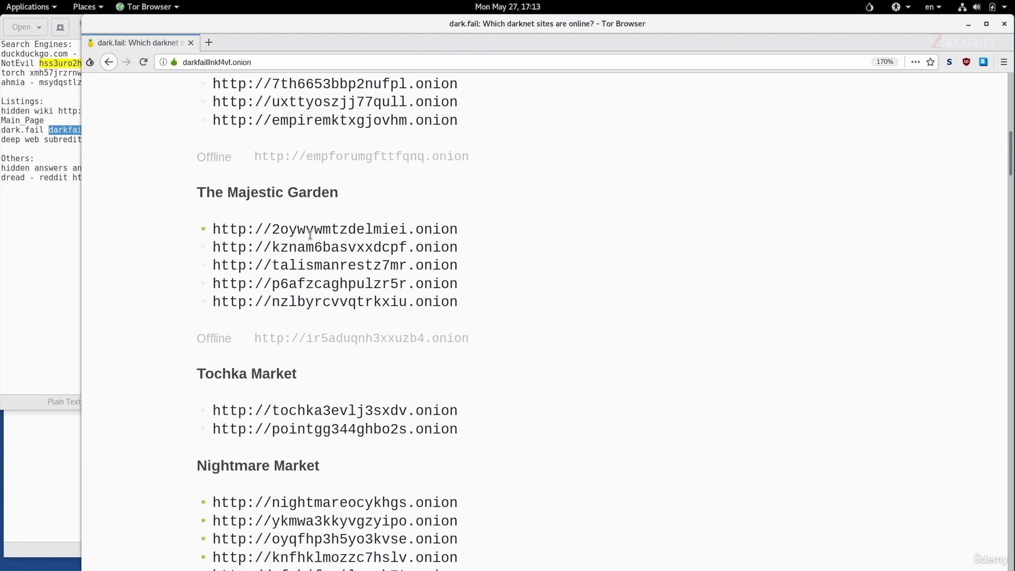
{"action": "mouse_move", "coordinate": [280, 343]}
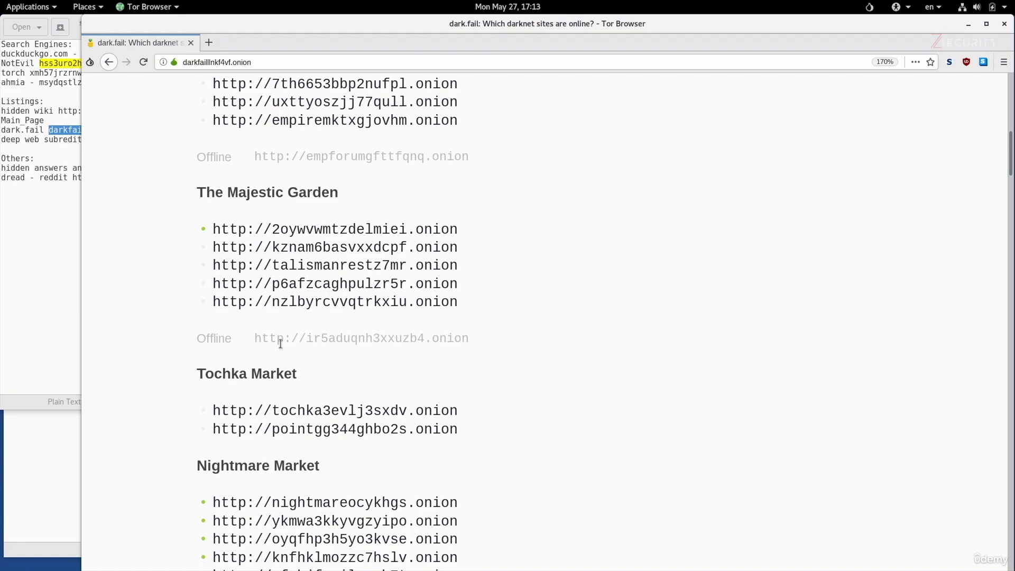
{"action": "mouse_move", "coordinate": [210, 338]}
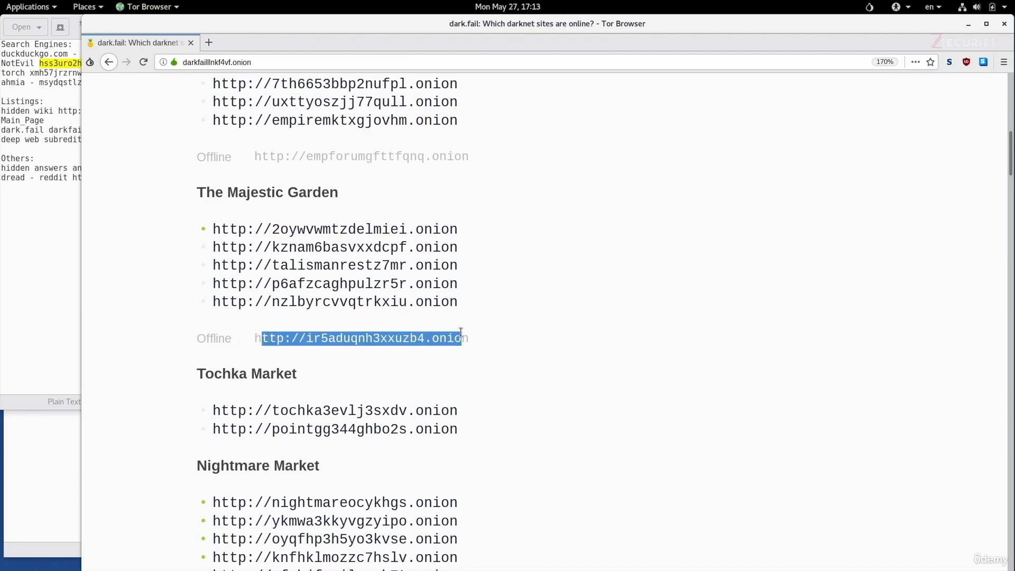
{"action": "scroll", "scroll_direction": "down", "scroll_amount": 3}
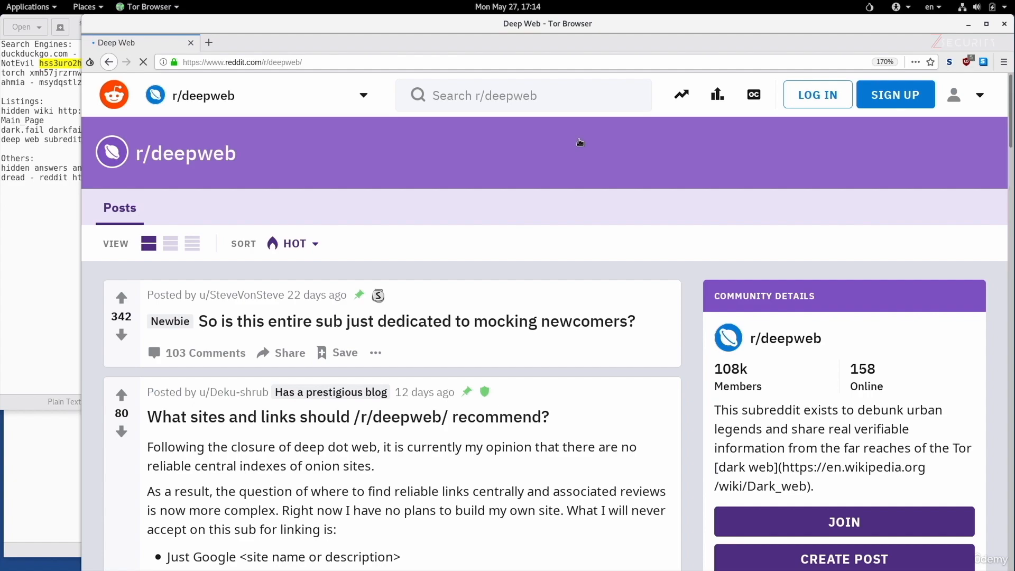
{"action": "scroll", "scroll_direction": "down", "scroll_amount": 3}
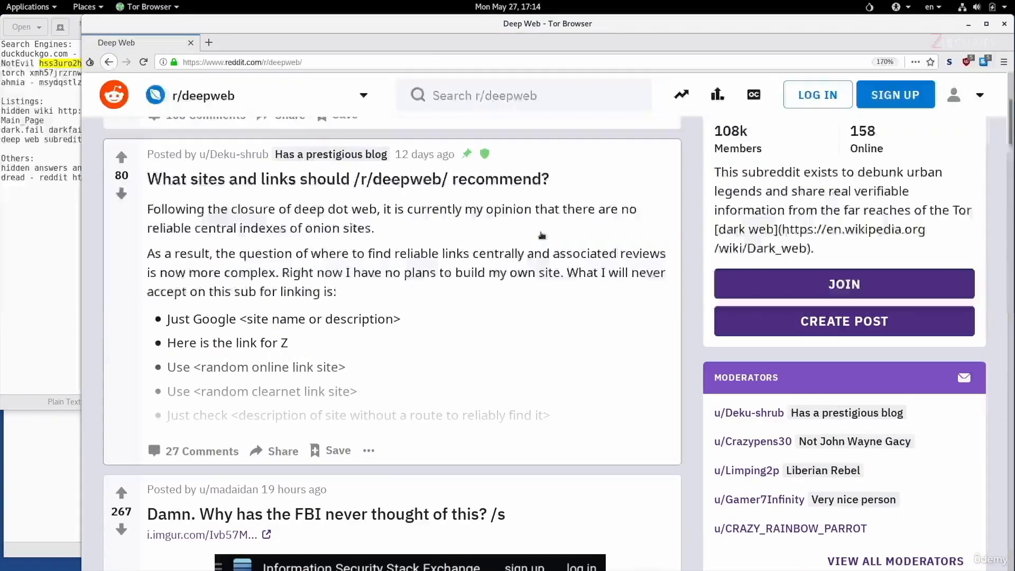
{"action": "scroll", "scroll_direction": "up", "scroll_amount": 3}
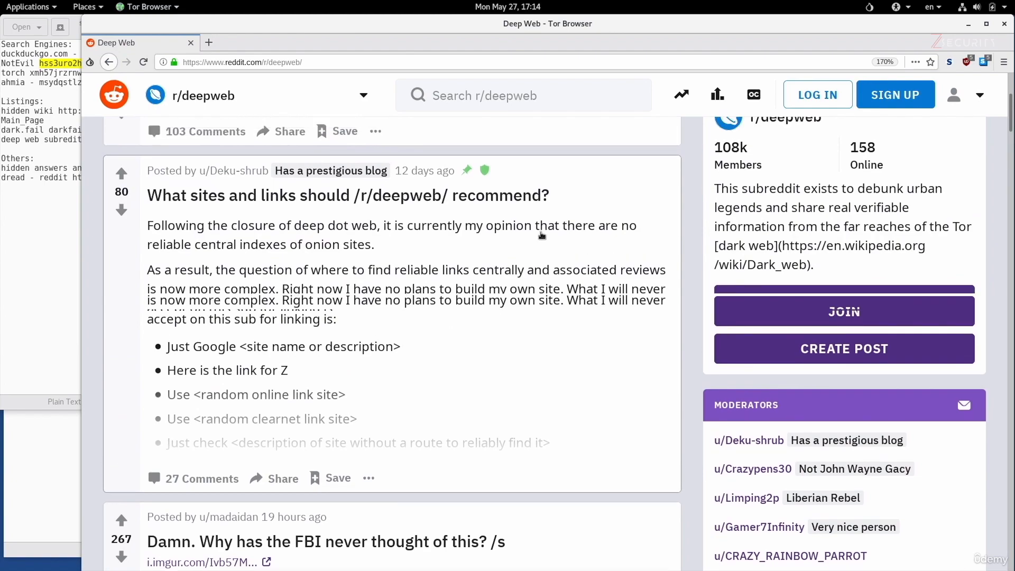
{"action": "scroll", "scroll_direction": "up", "scroll_amount": 3}
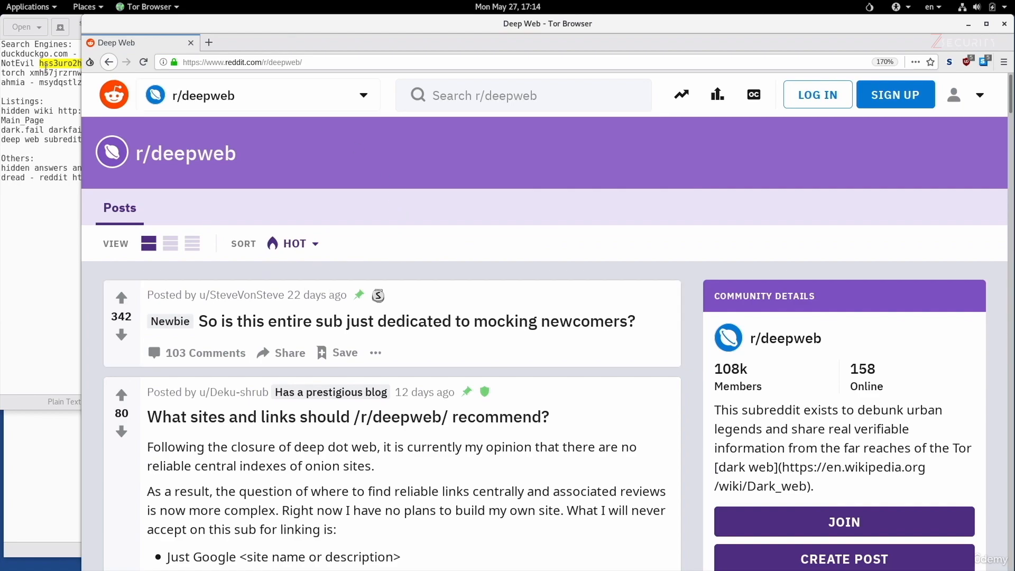
{"action": "mouse_move", "coordinate": [493, 285]}
{"action": "type", "text": "onions"}
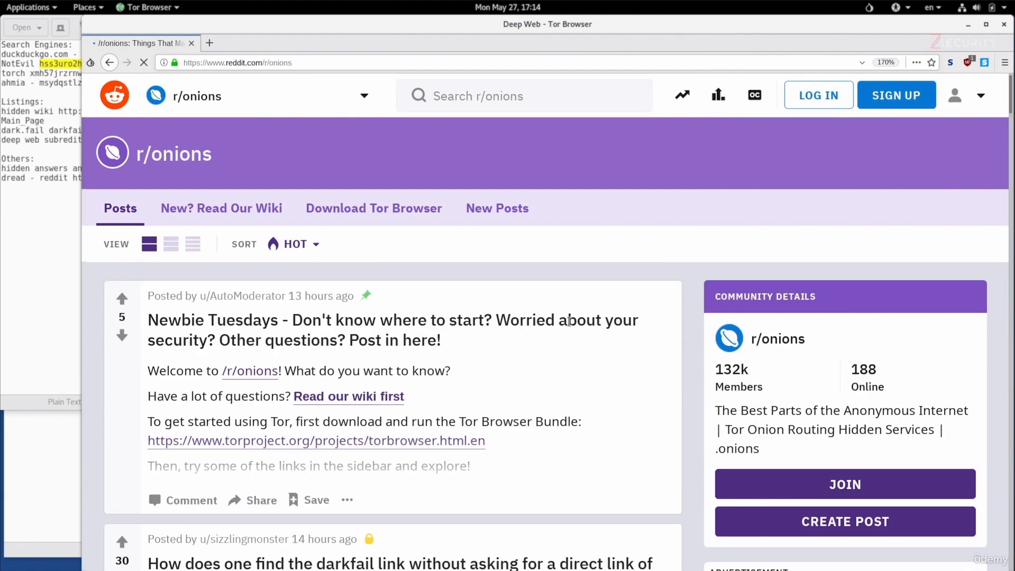
{"action": "mouse_move", "coordinate": [628, 370]}
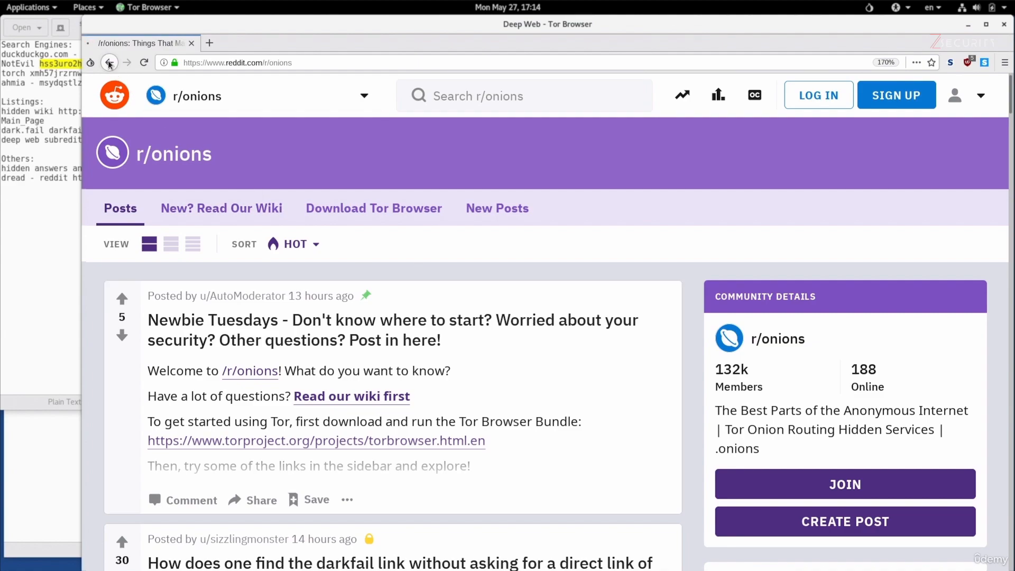
{"action": "left_click", "coordinate": [109, 63]}
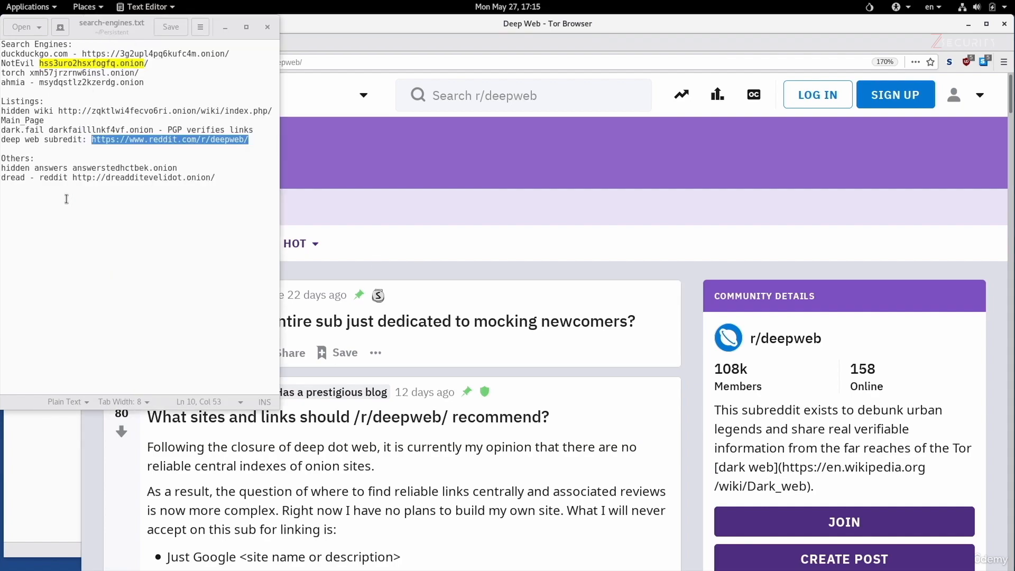
Deselect the subreddit link in search-engines.txt by clicking an empty line.
{"action": "left_click", "coordinate": [83, 197]}
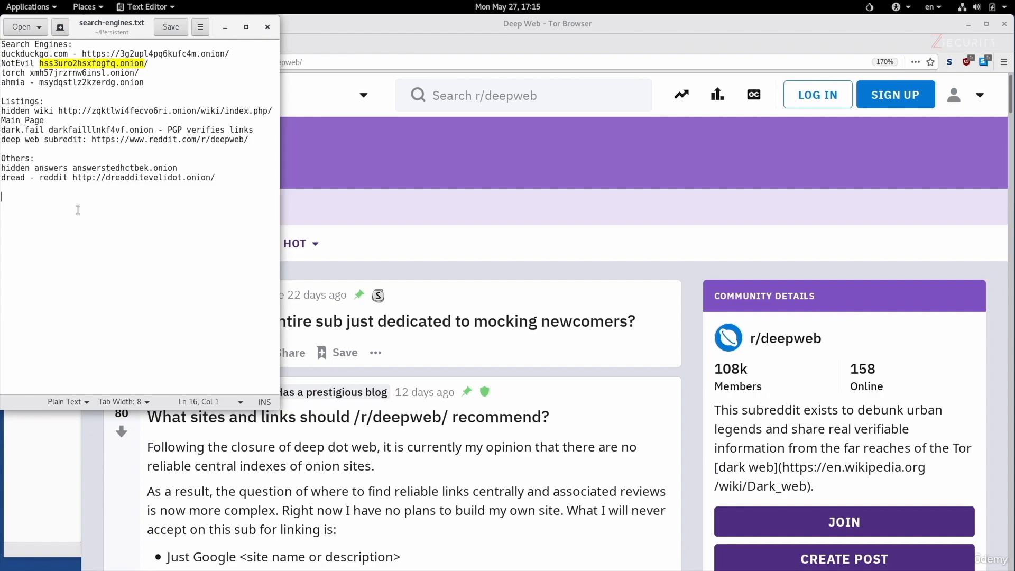
{"action": "mouse_move", "coordinate": [58, 173]}
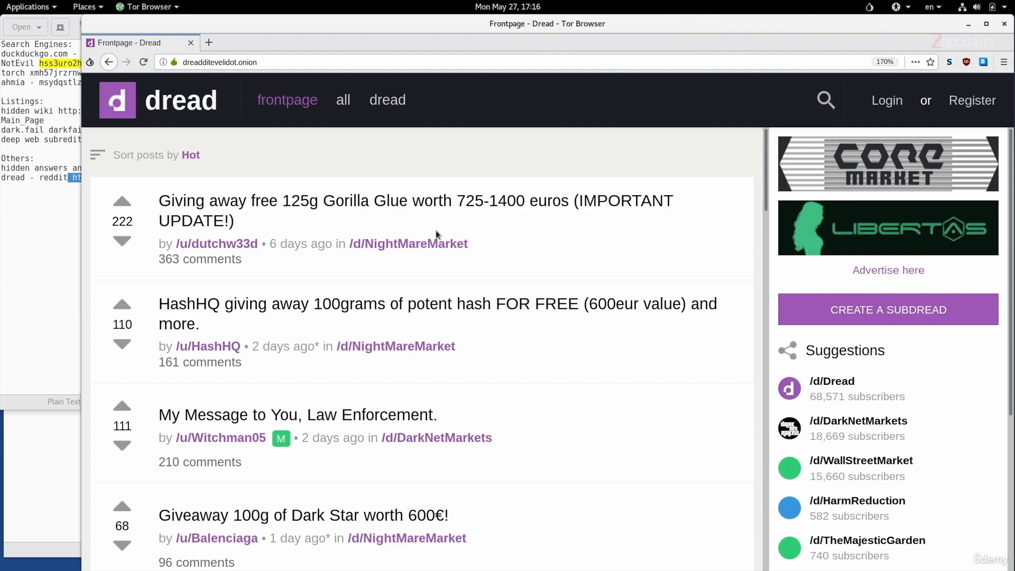
{"action": "mouse_move", "coordinate": [218, 80]}
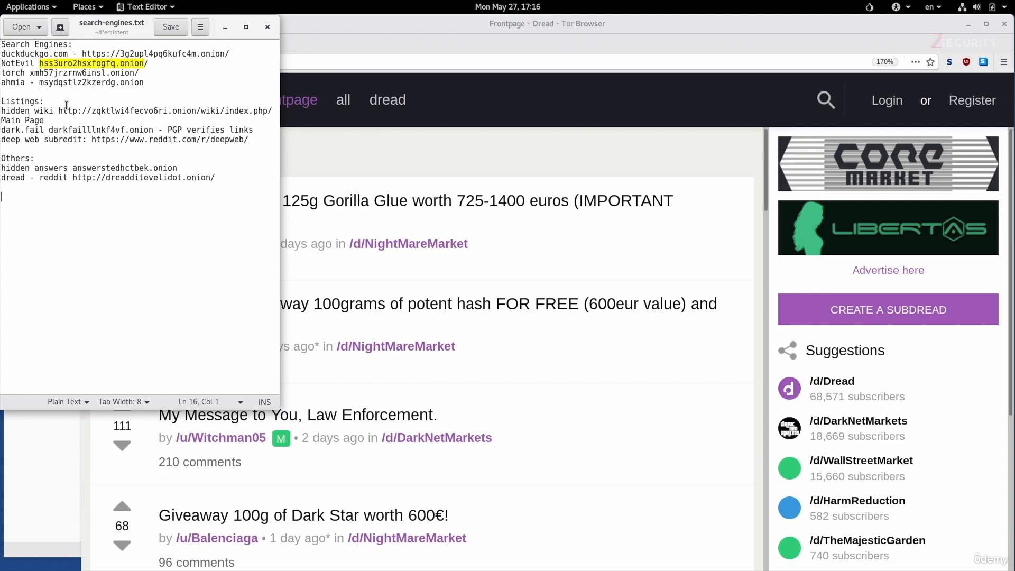
{"action": "mouse_move", "coordinate": [272, 129]}
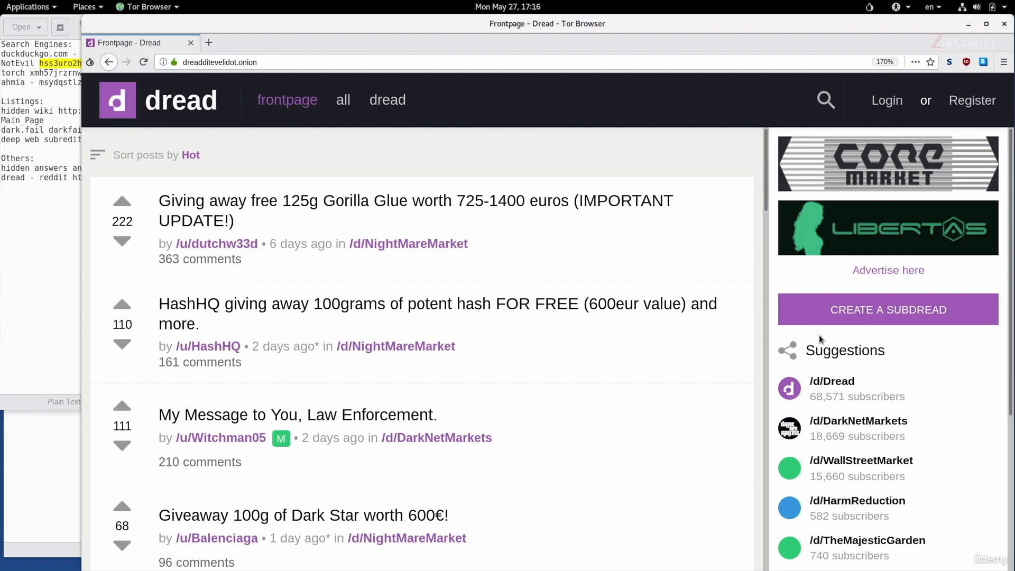
{"action": "mouse_move", "coordinate": [879, 323]}
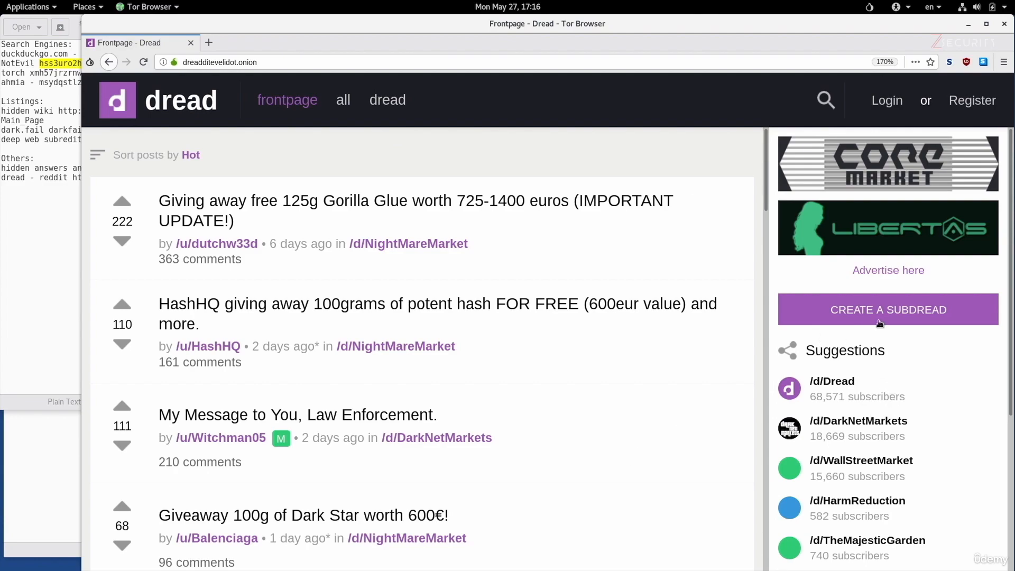
{"action": "mouse_move", "coordinate": [889, 342]}
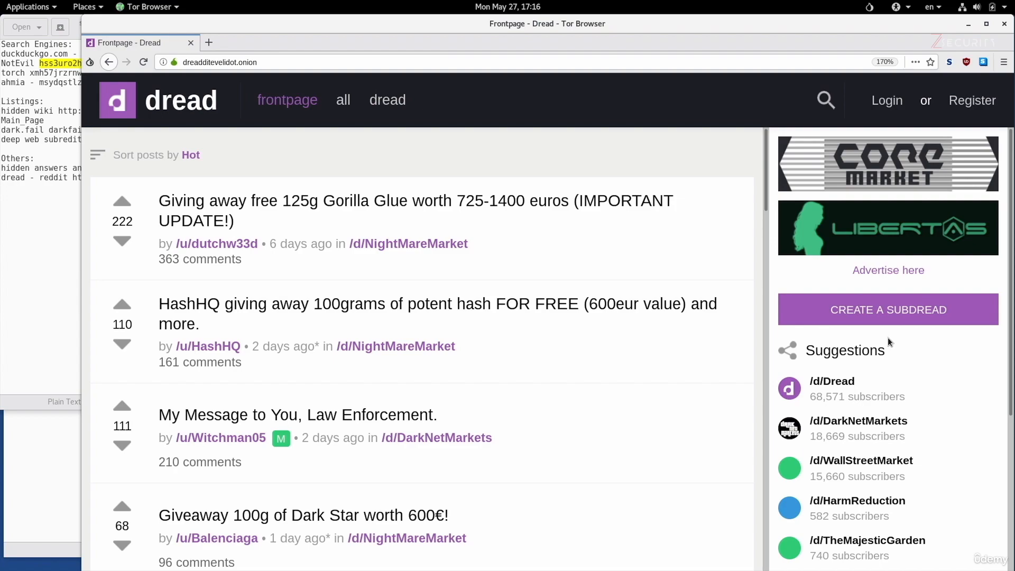
{"action": "mouse_move", "coordinate": [884, 342]}
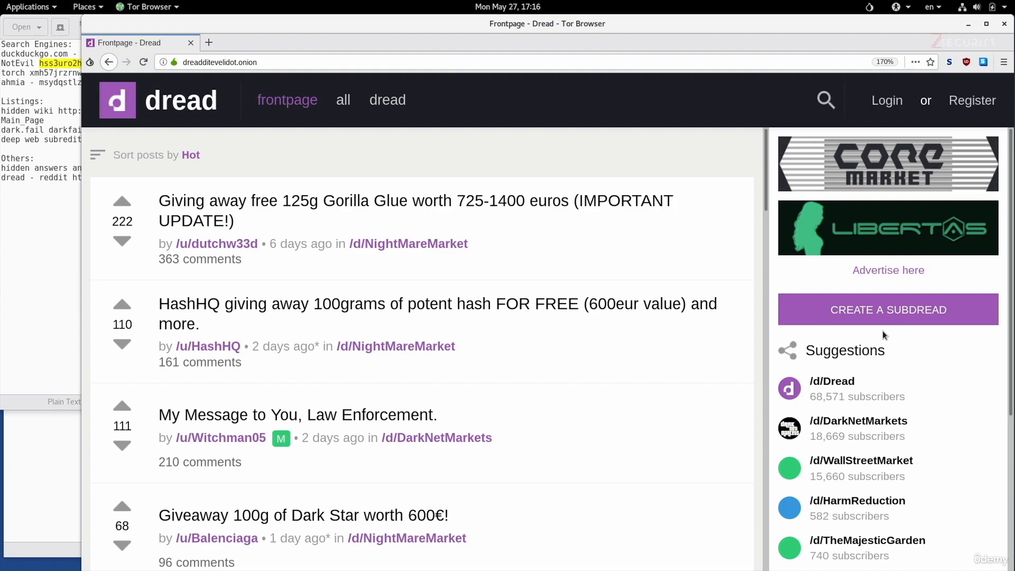
{"action": "mouse_move", "coordinate": [878, 331]}
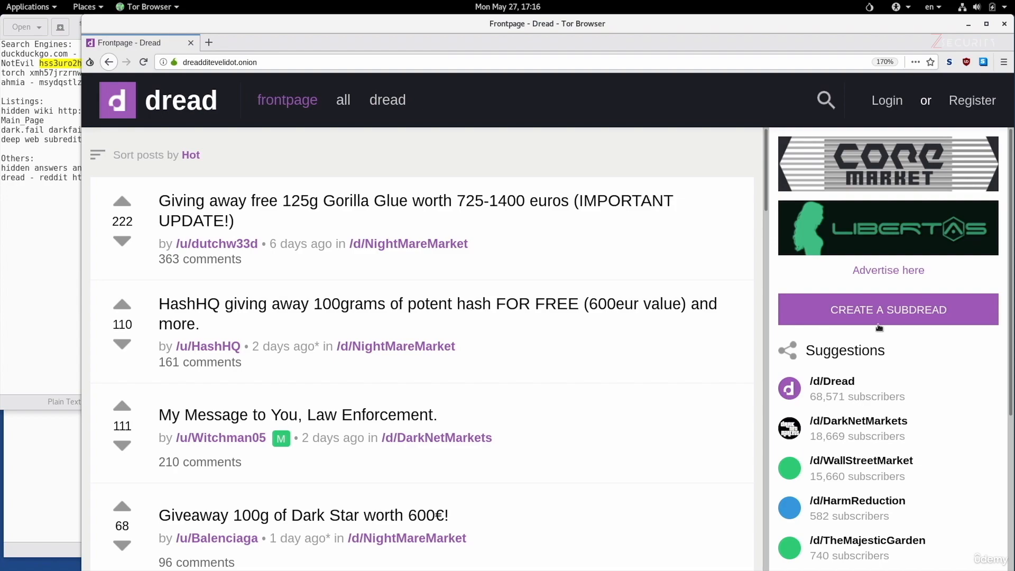
{"action": "mouse_move", "coordinate": [453, 336]}
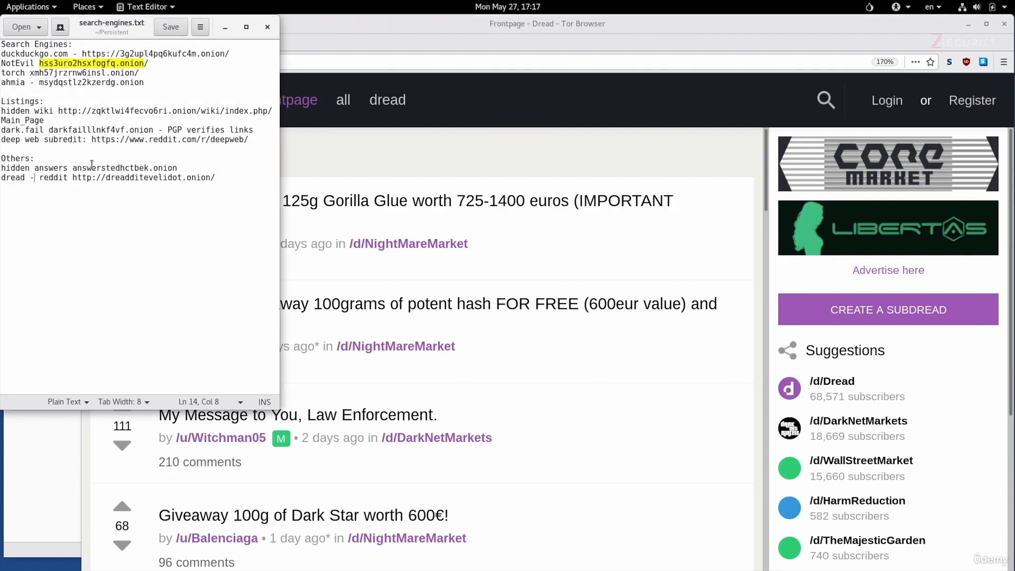
Select the answerstedhctbek.onion address on the hidden answers line.
{"action": "double_click", "coordinate": [125, 168]}
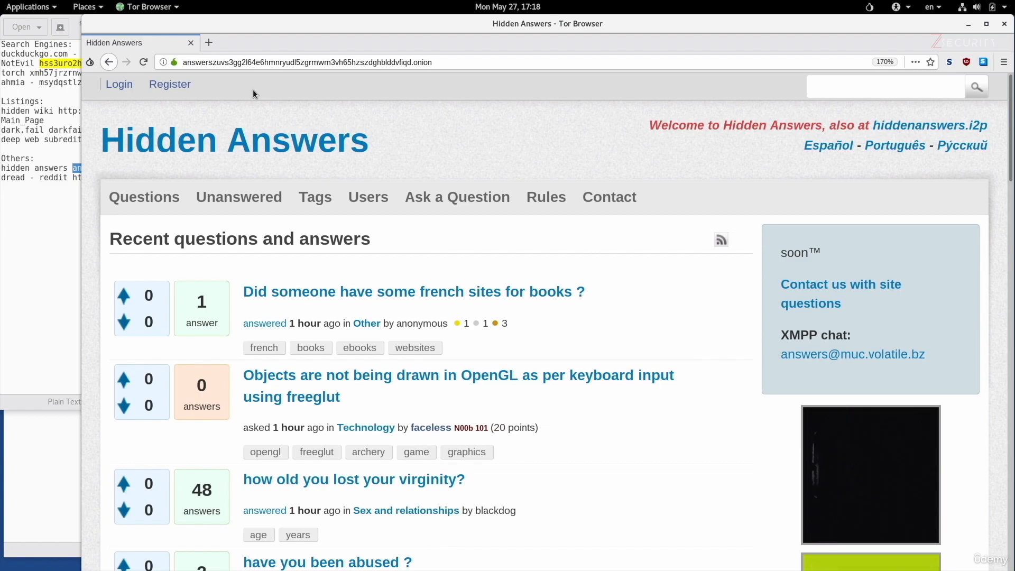
{"action": "mouse_move", "coordinate": [402, 77]}
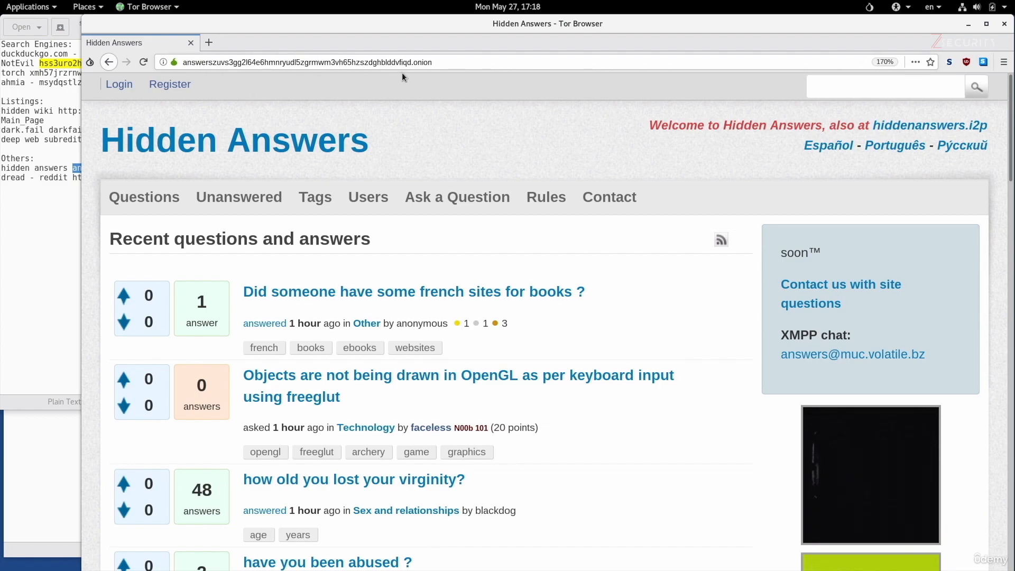
{"action": "mouse_move", "coordinate": [270, 157]}
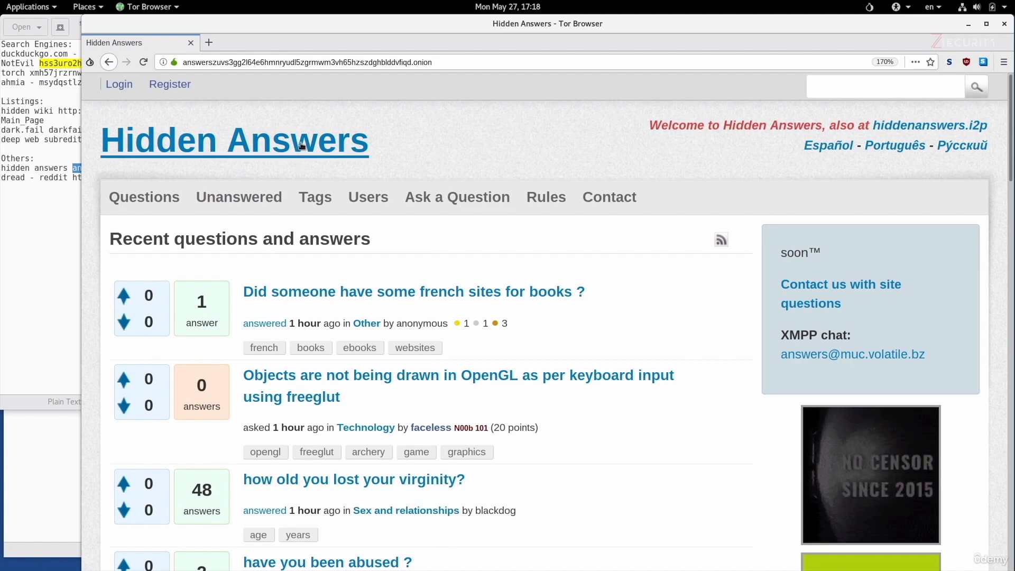
View the Hidden Answers homepage with its recent questions list.
{"action": "left_click", "coordinate": [330, 63]}
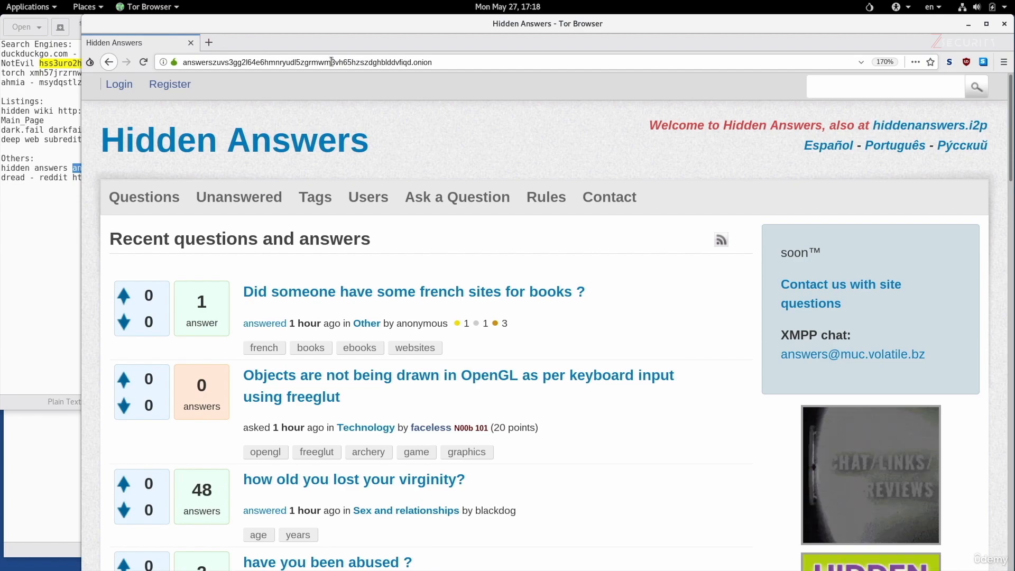
{"action": "mouse_move", "coordinate": [214, 140]}
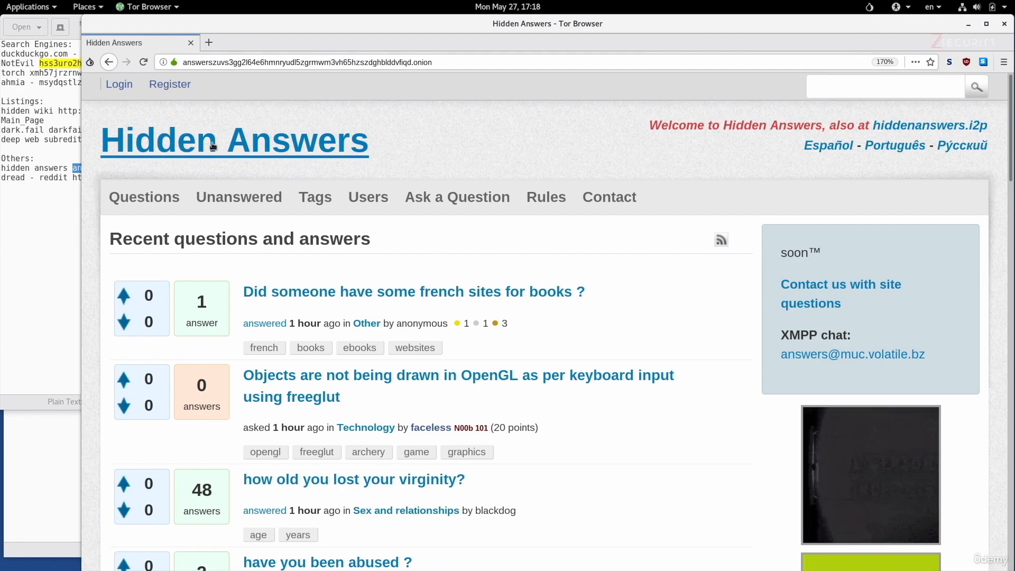